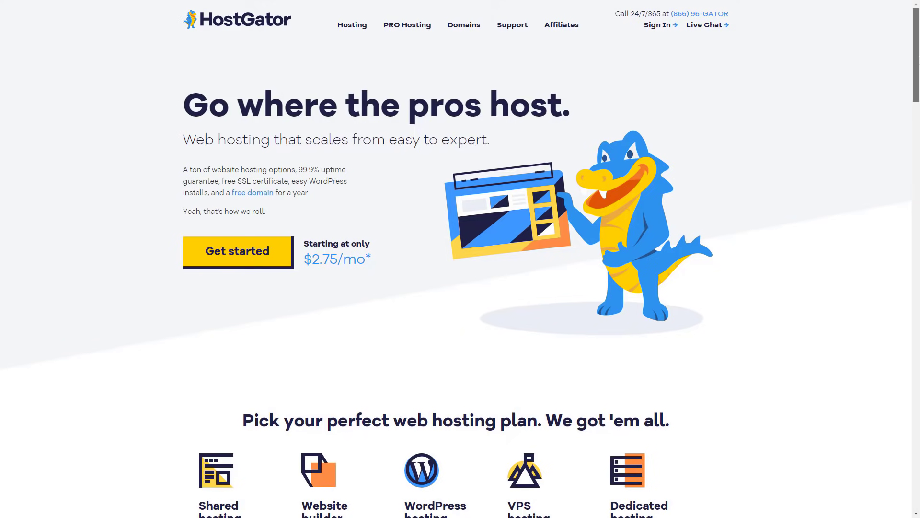
# - Scroll through HostGator's homepage plans, features, support and FAQ sections, then back up
pyautogui.scroll(-3)
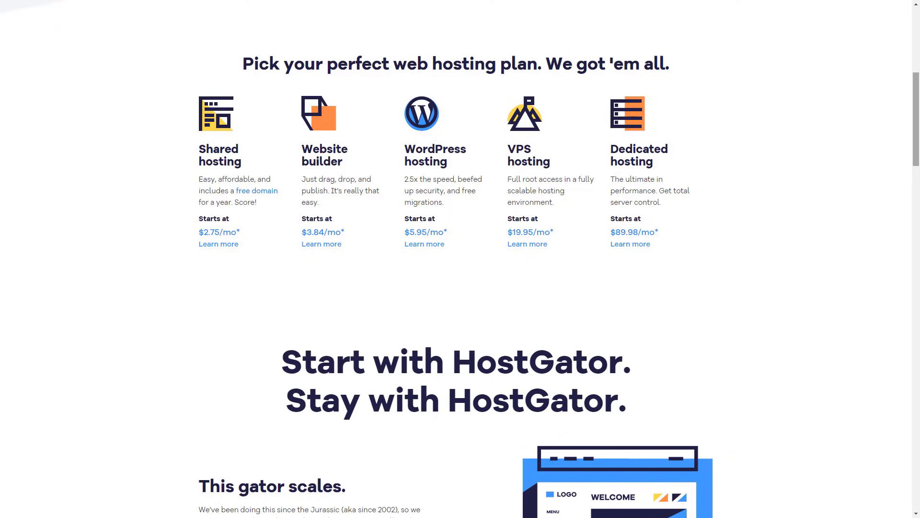
pyautogui.scroll(-3)
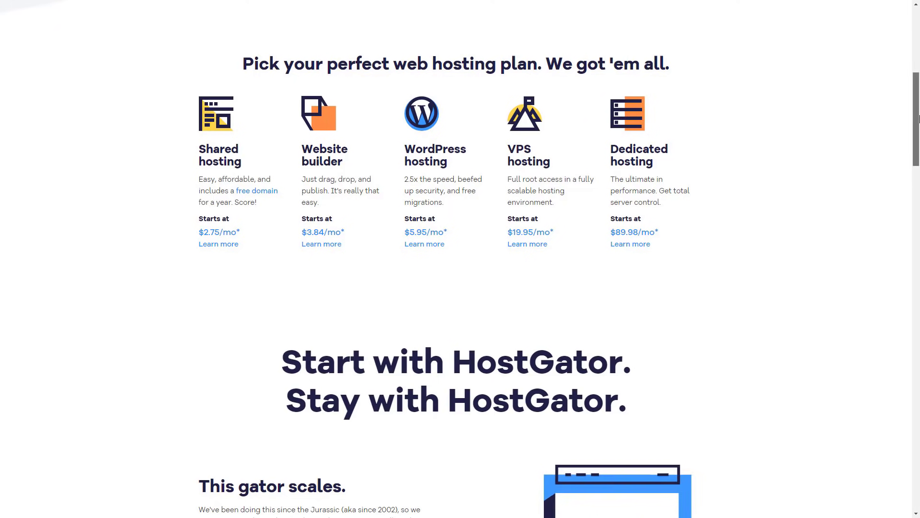
pyautogui.scroll(-3)
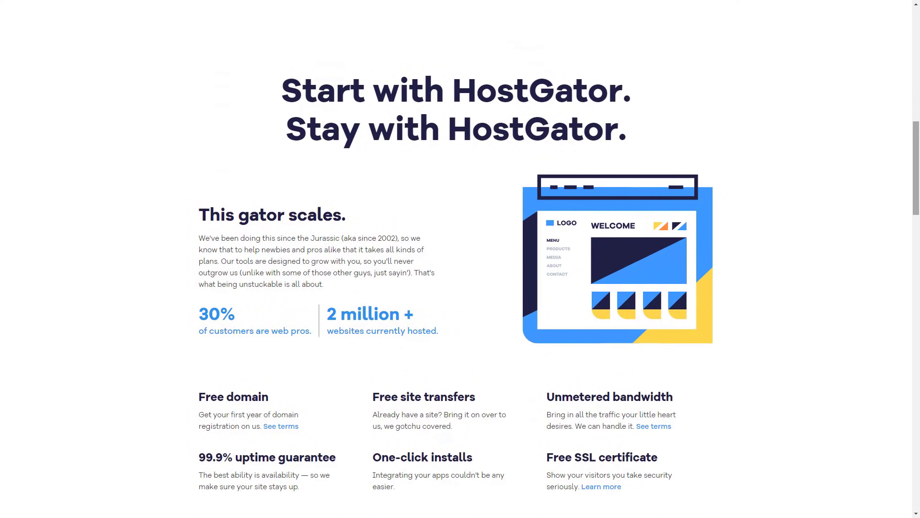
pyautogui.scroll(-3)
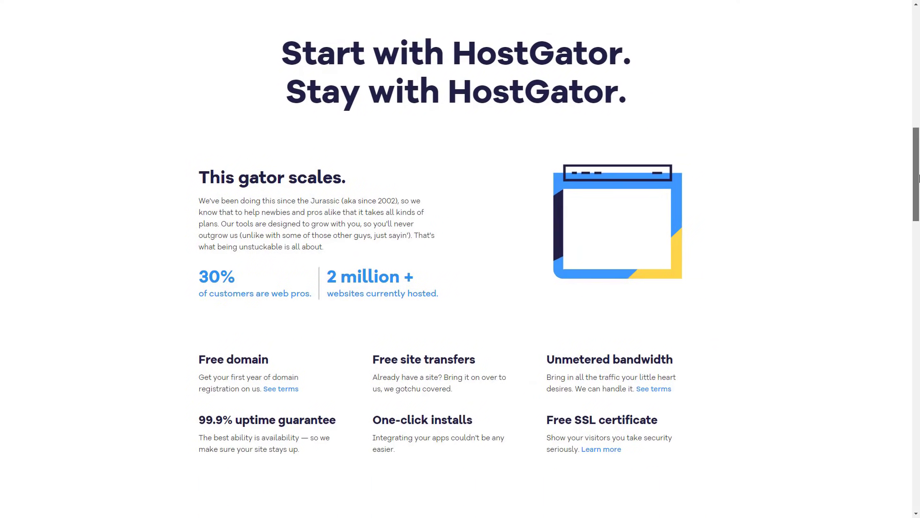
pyautogui.scroll(-3)
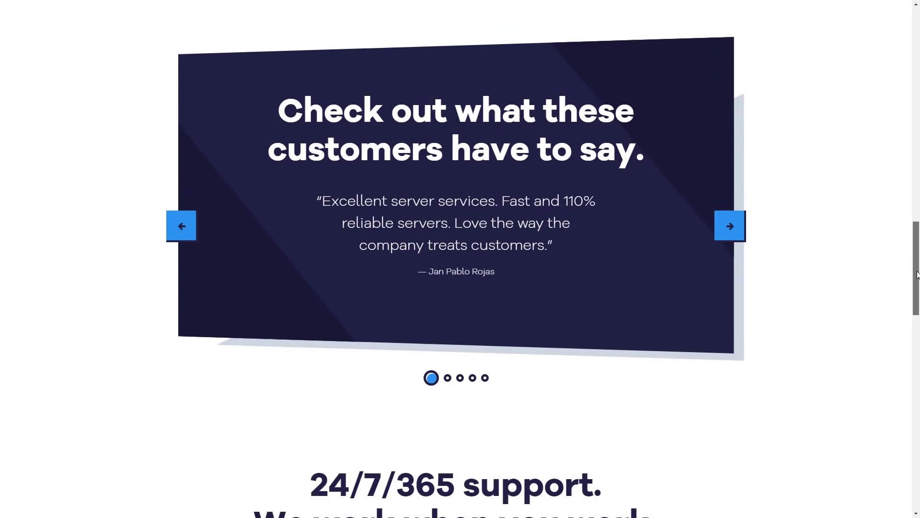
pyautogui.scroll(-3)
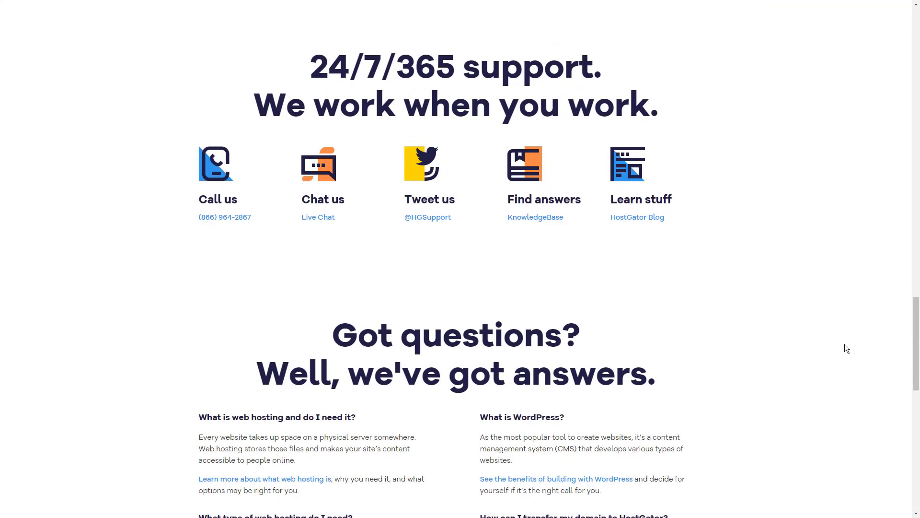
pyautogui.scroll(-3)
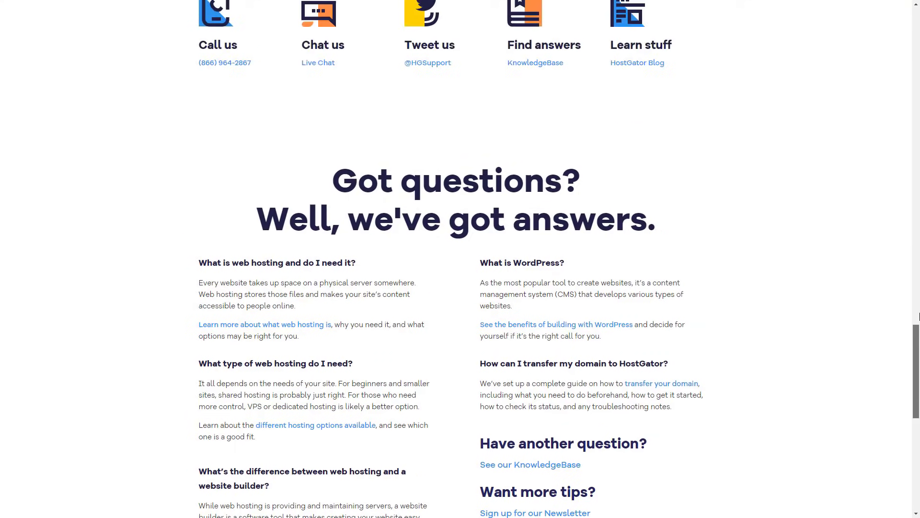
pyautogui.scroll(3)
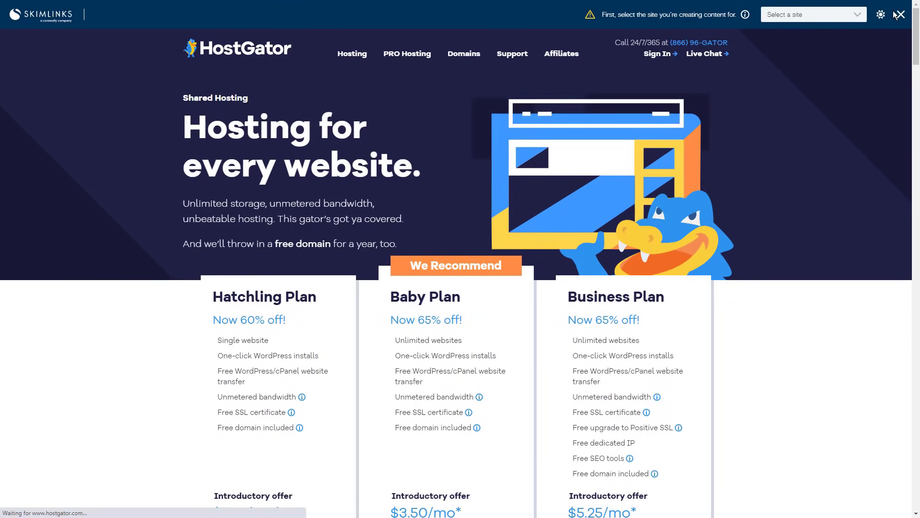
# - Close the Skimlinks toolbar and scroll to the Hatchling, Baby and Business plan cards
pyautogui.click(900, 14)
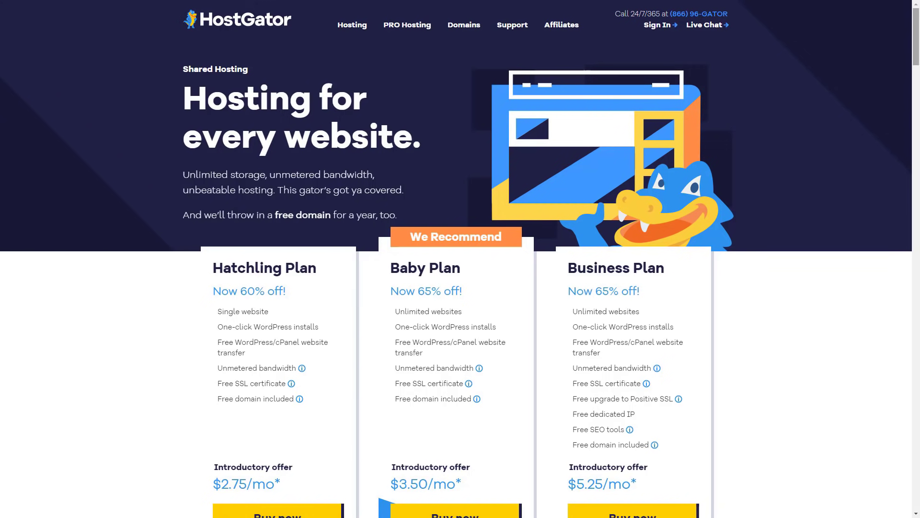
pyautogui.scroll(-3)
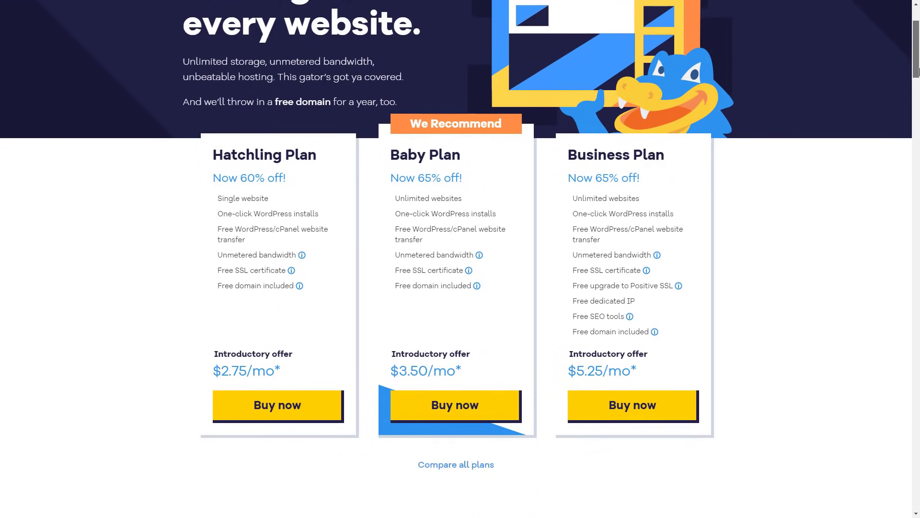
pyautogui.scroll(-3)
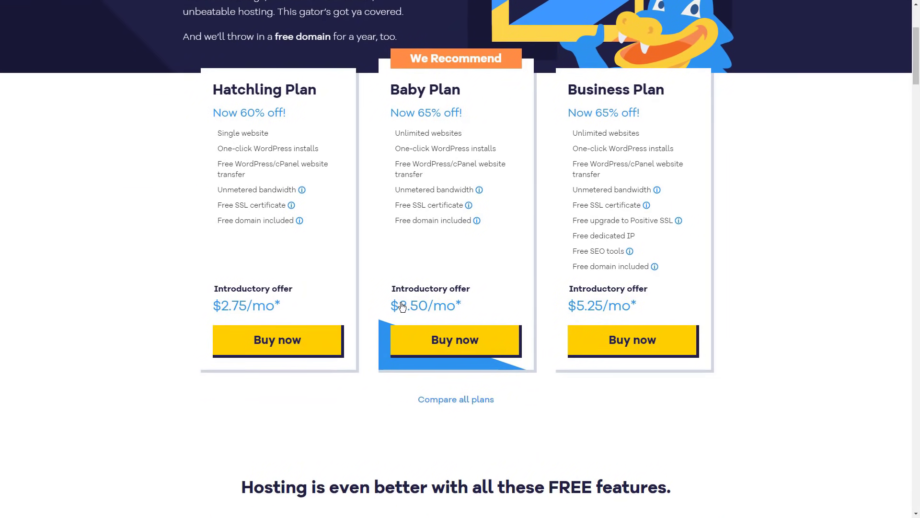
pyautogui.moveTo(402, 308)
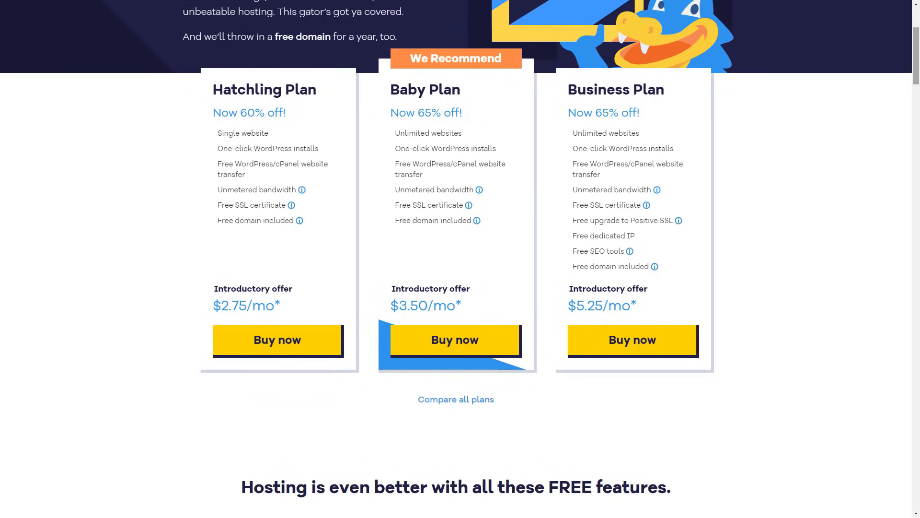
pyautogui.scroll(-3)
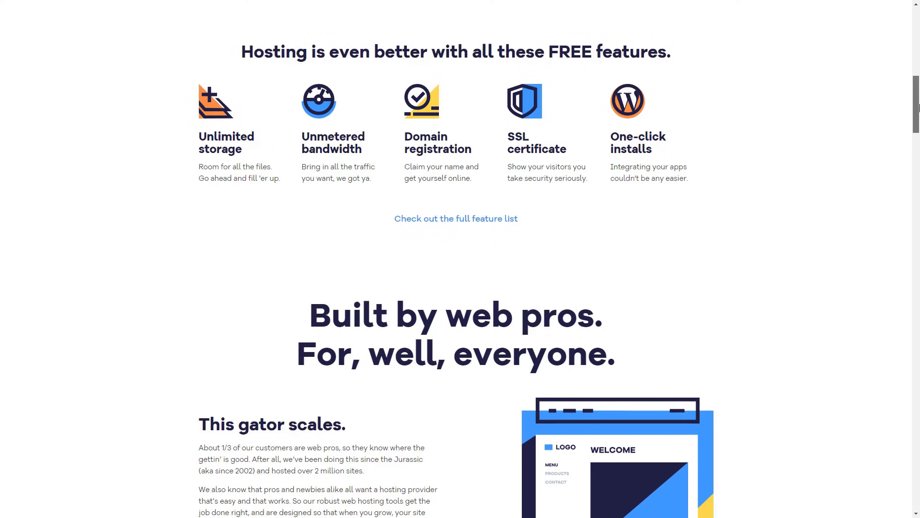
# - Scroll to the 'Level up your web hosting' must-have features section
pyautogui.scroll(-3)
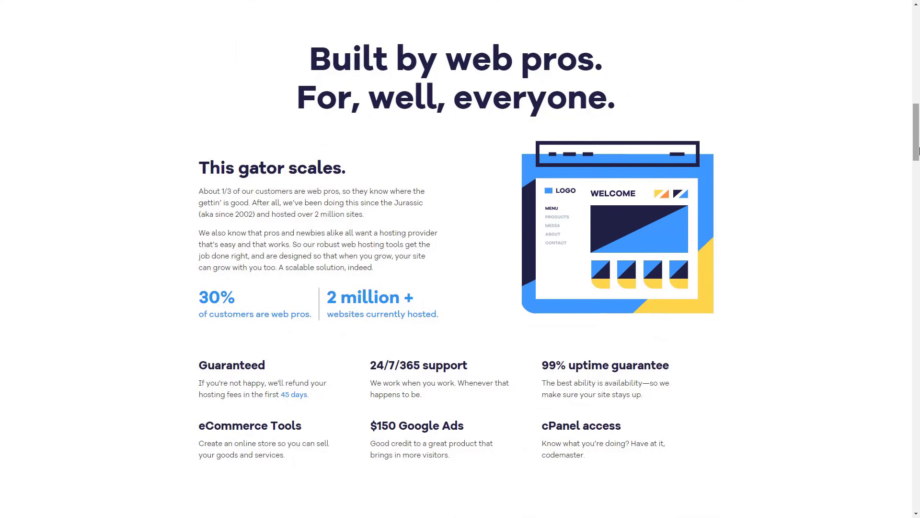
pyautogui.scroll(-3)
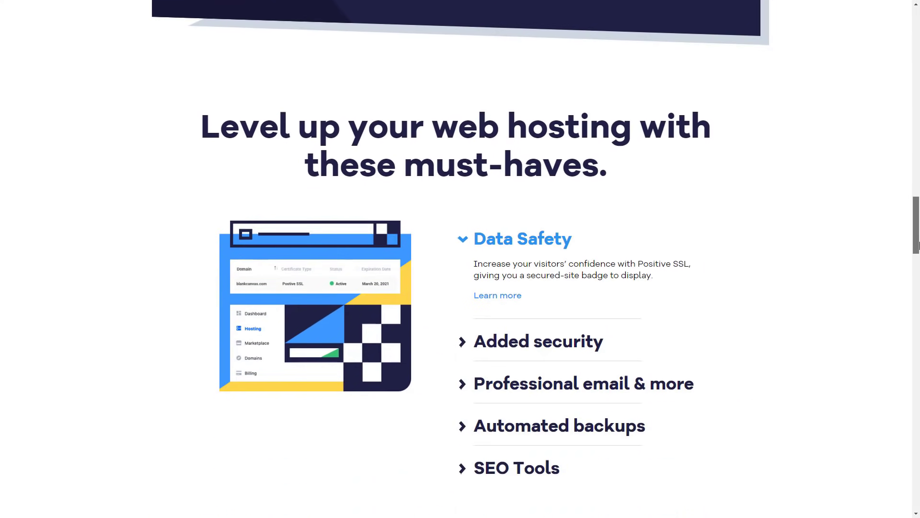
pyautogui.scroll(-3)
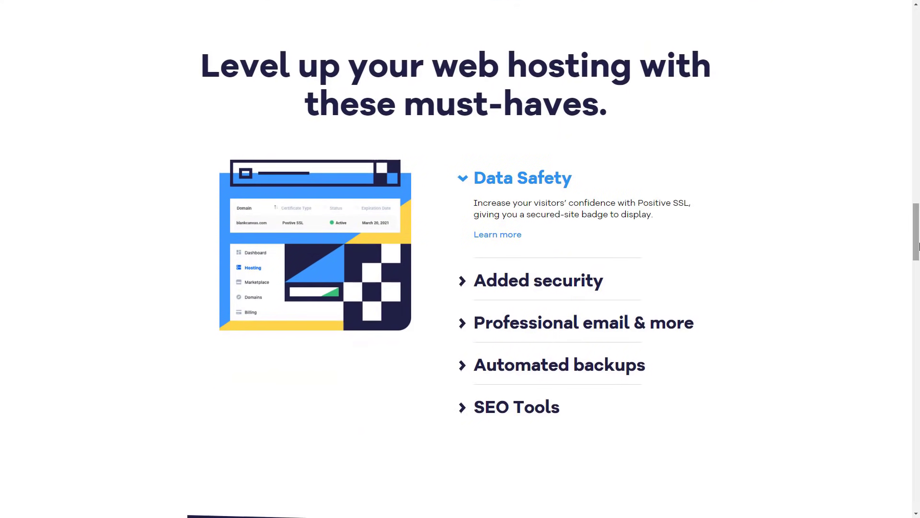
pyautogui.moveTo(556, 276)
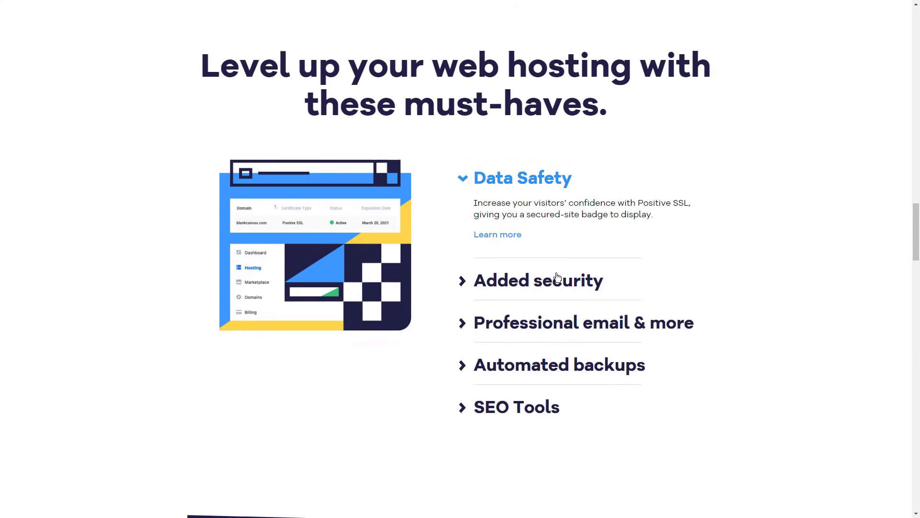
# - Expand Professional email & more, Automated backups and SEO Tools descriptions in turn
pyautogui.click(582, 322)
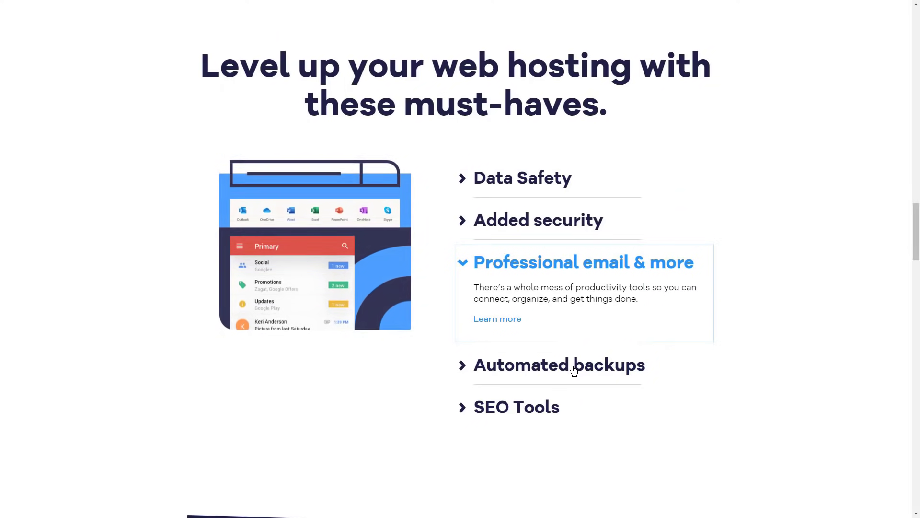
pyautogui.click(558, 364)
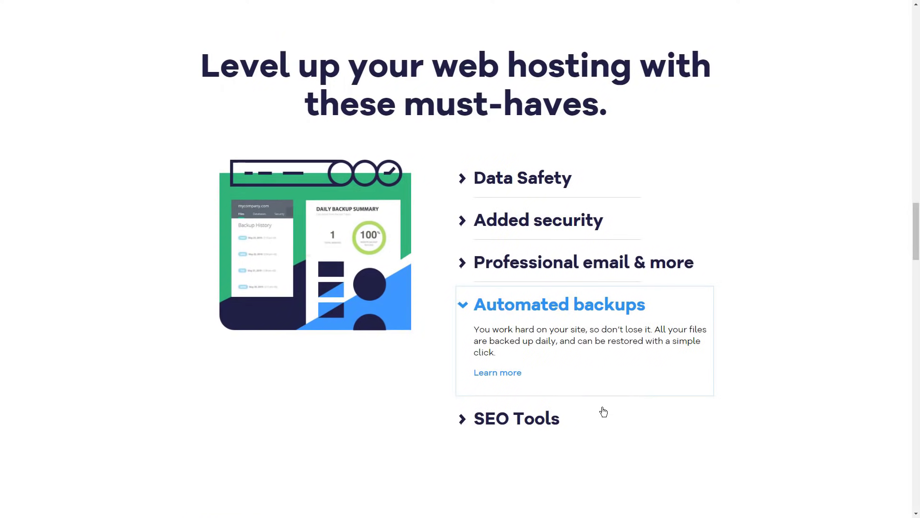
pyautogui.click(517, 418)
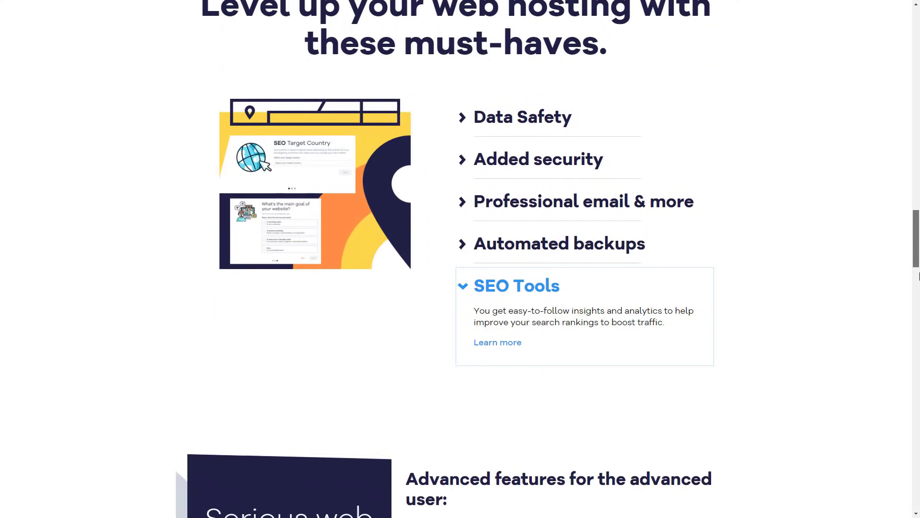
pyautogui.scroll(-3)
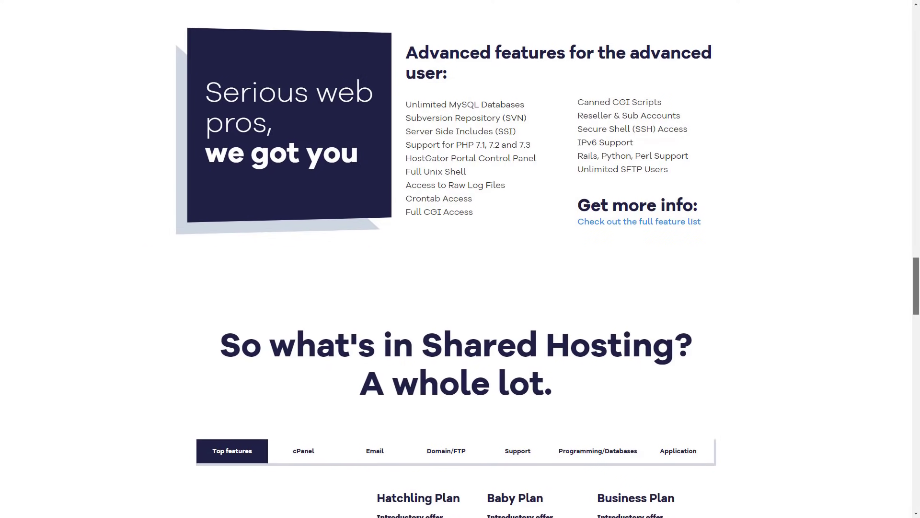
# - View the Email, Support, Programming/Databases and Application tabs of the plan comparison table
pyautogui.scroll(-3)
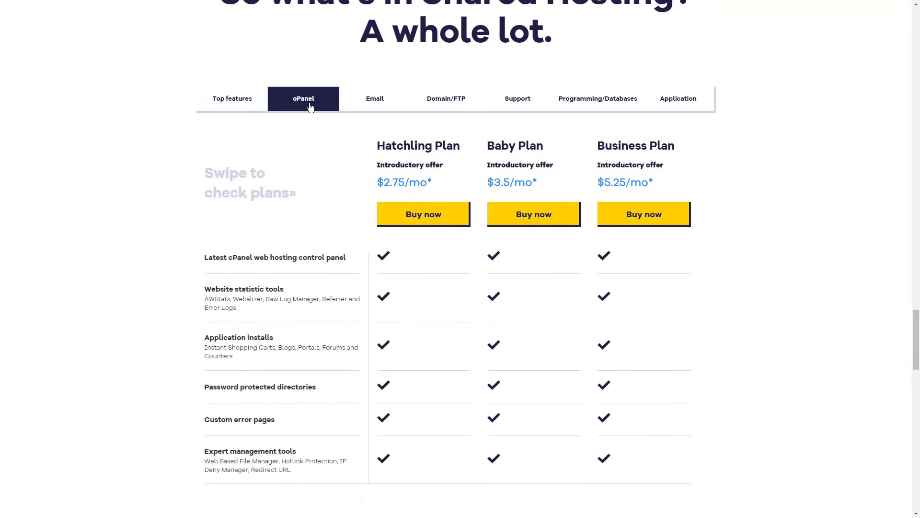
pyautogui.click(375, 98)
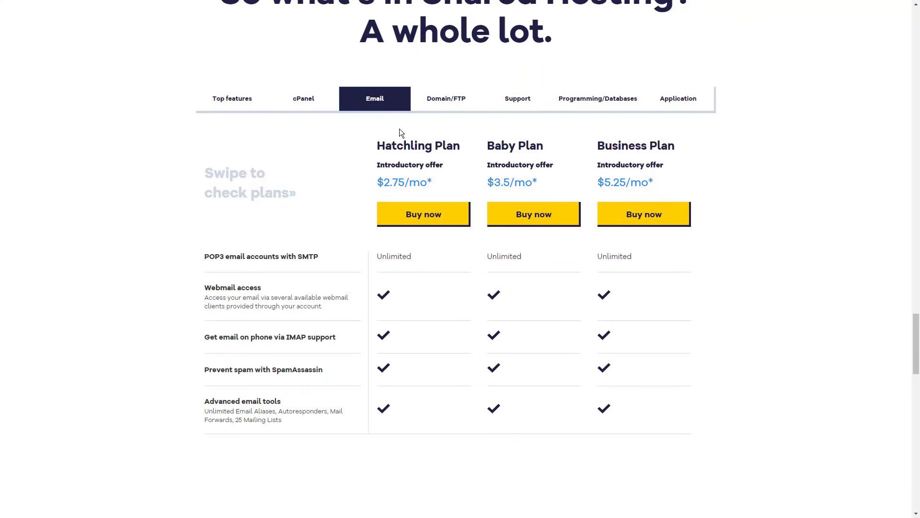
pyautogui.moveTo(447, 110)
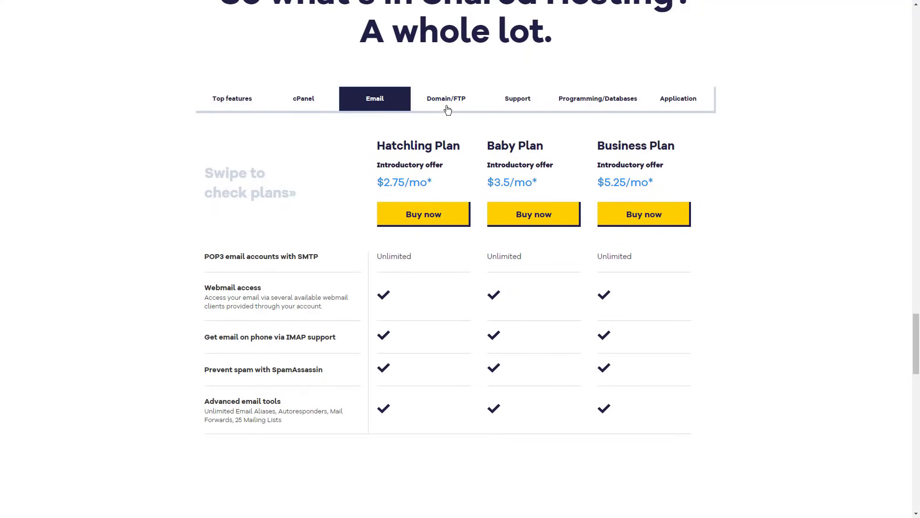
pyautogui.click(517, 98)
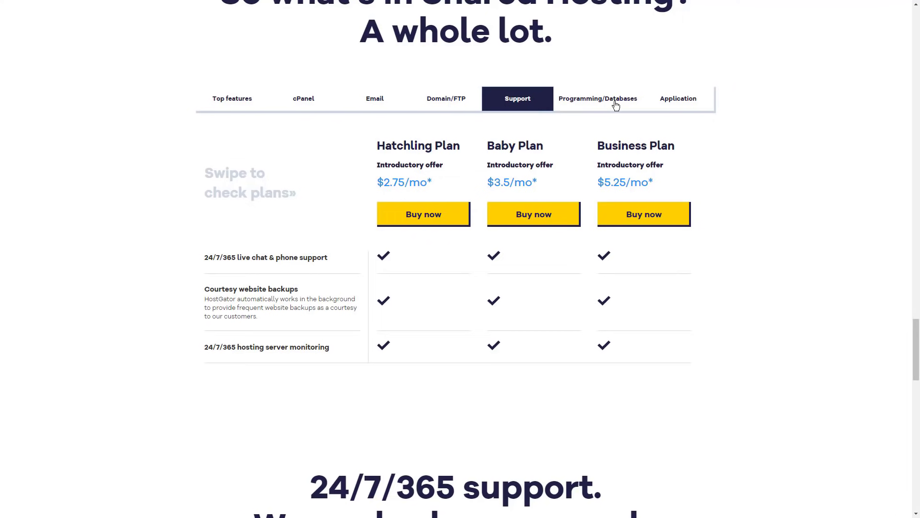
pyautogui.click(598, 98)
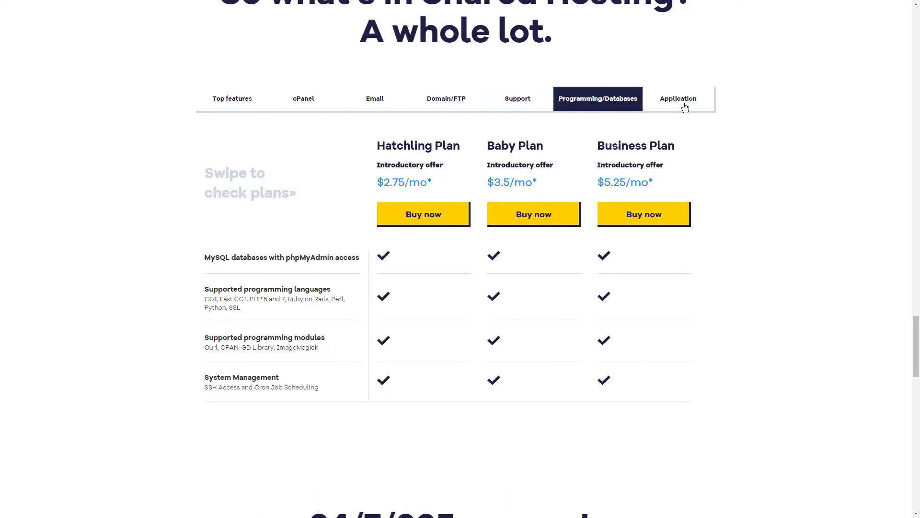
pyautogui.click(678, 98)
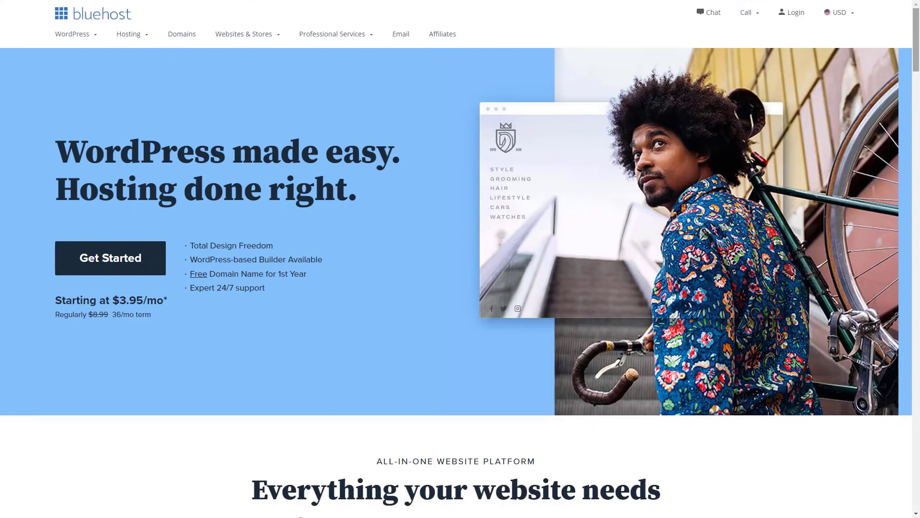
pyautogui.scroll(-3)
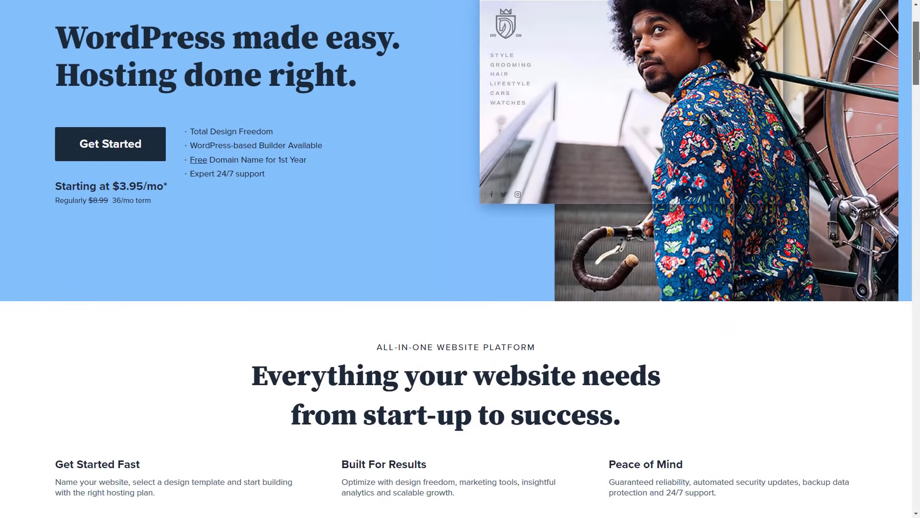
pyautogui.scroll(-3)
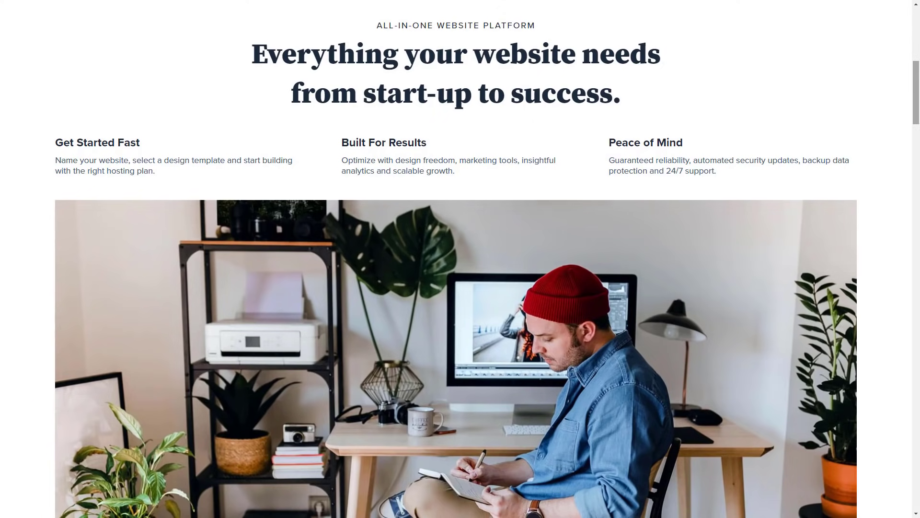
pyautogui.scroll(-3)
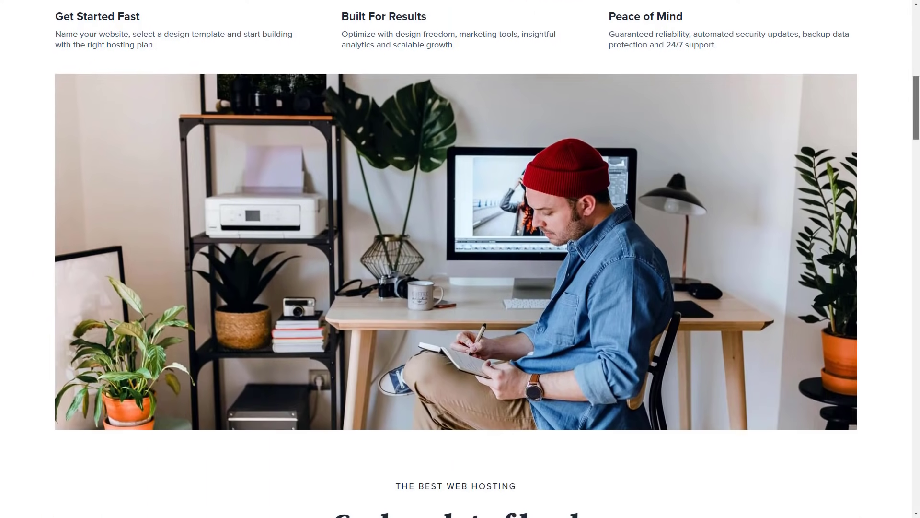
pyautogui.scroll(-3)
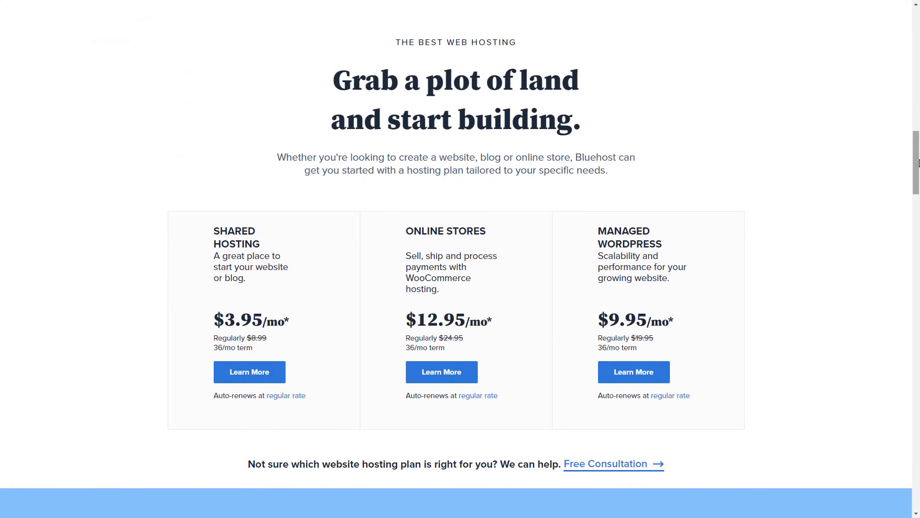
pyautogui.moveTo(676, 164)
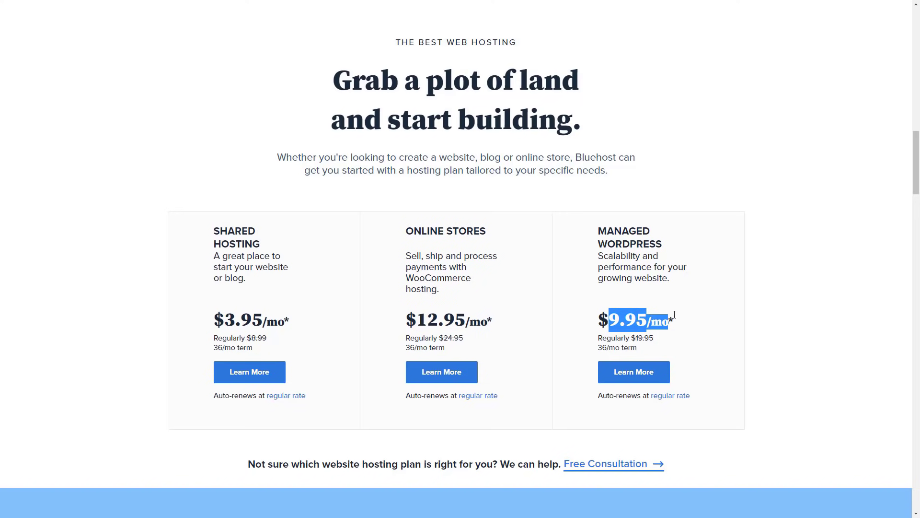
pyautogui.scroll(-3)
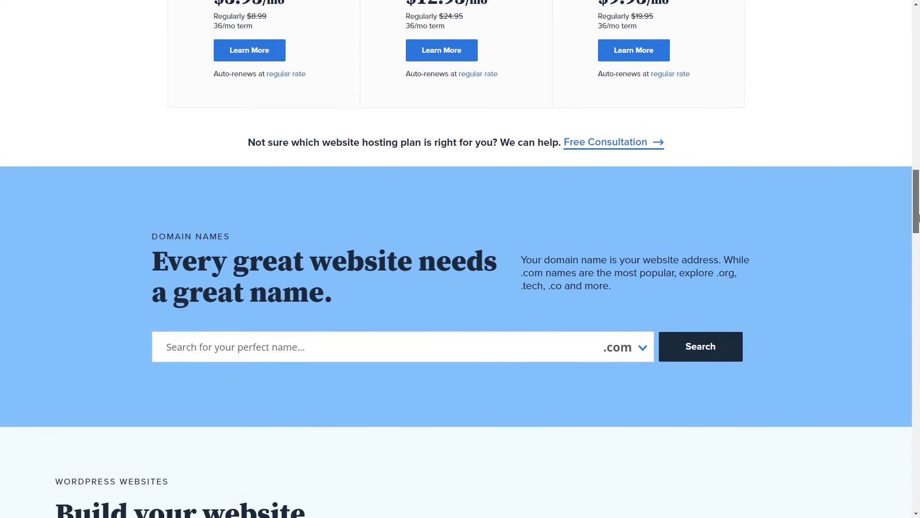
pyautogui.scroll(-3)
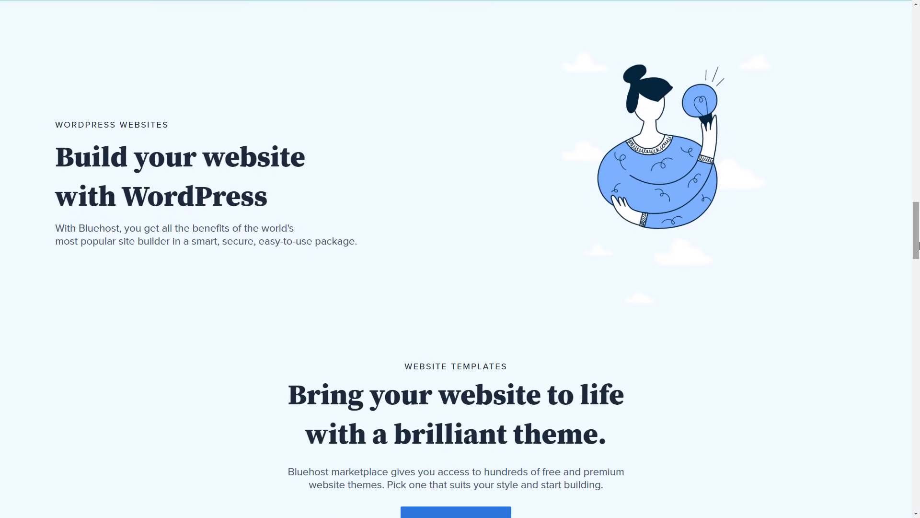
pyautogui.scroll(-3)
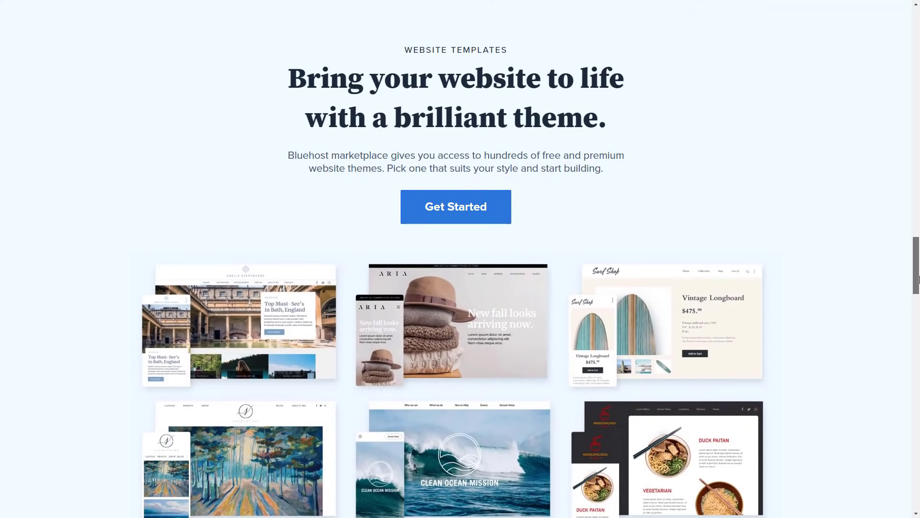
pyautogui.scroll(-3)
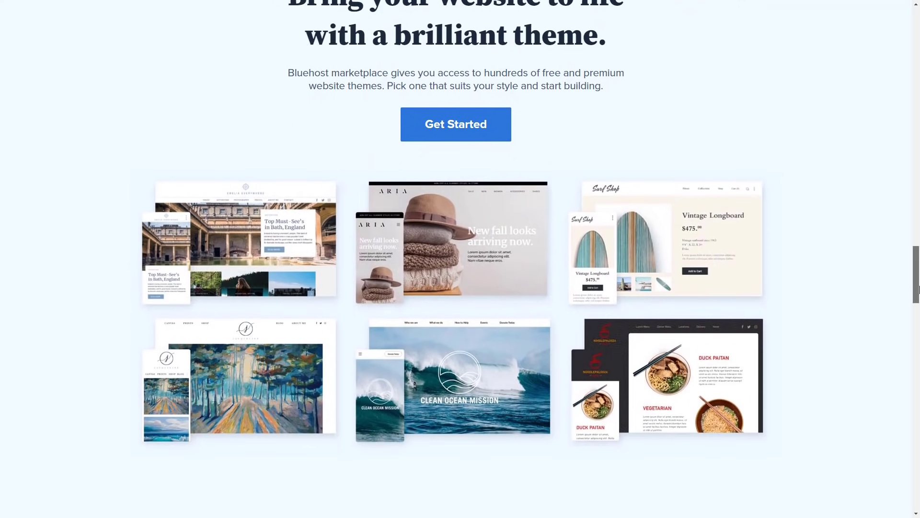
pyautogui.scroll(-3)
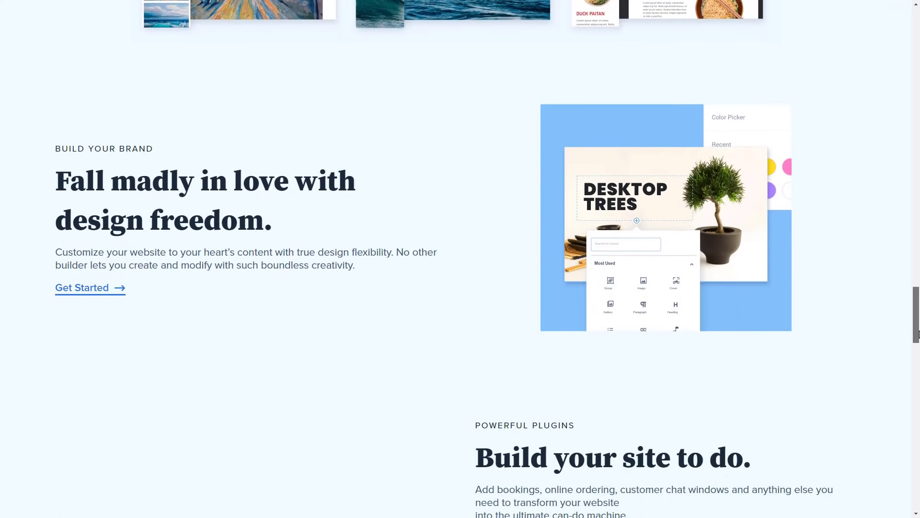
pyautogui.scroll(-3)
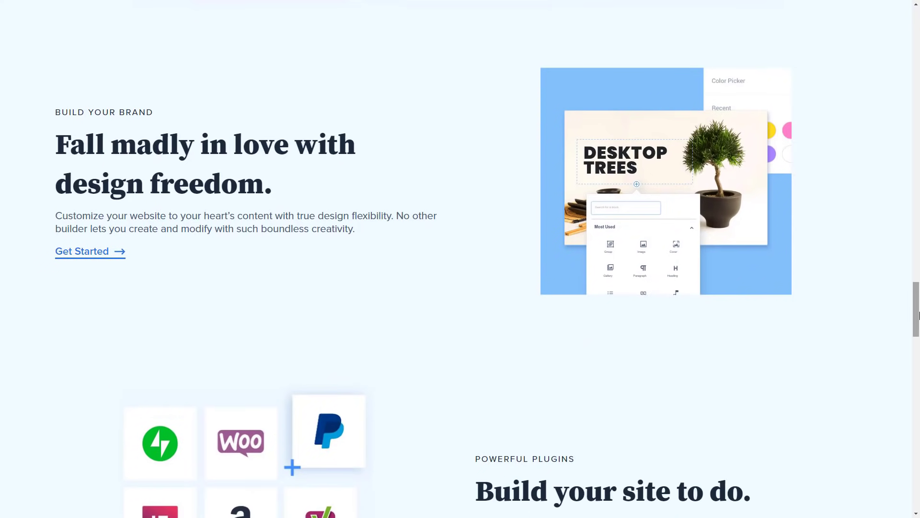
pyautogui.scroll(-3)
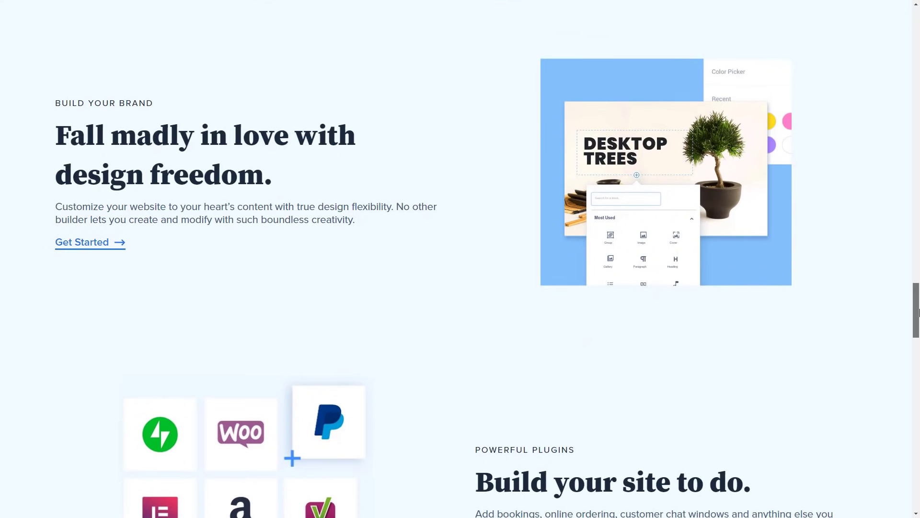
pyautogui.scroll(-3)
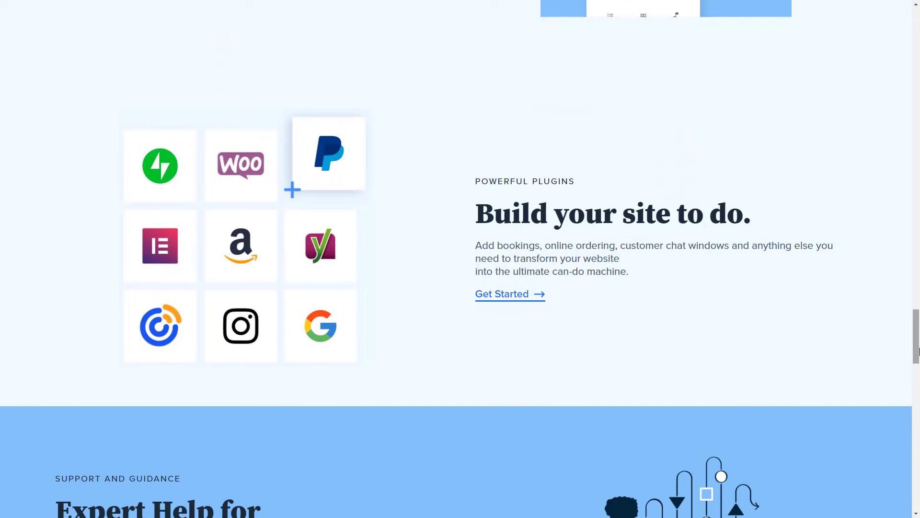
pyautogui.scroll(-3)
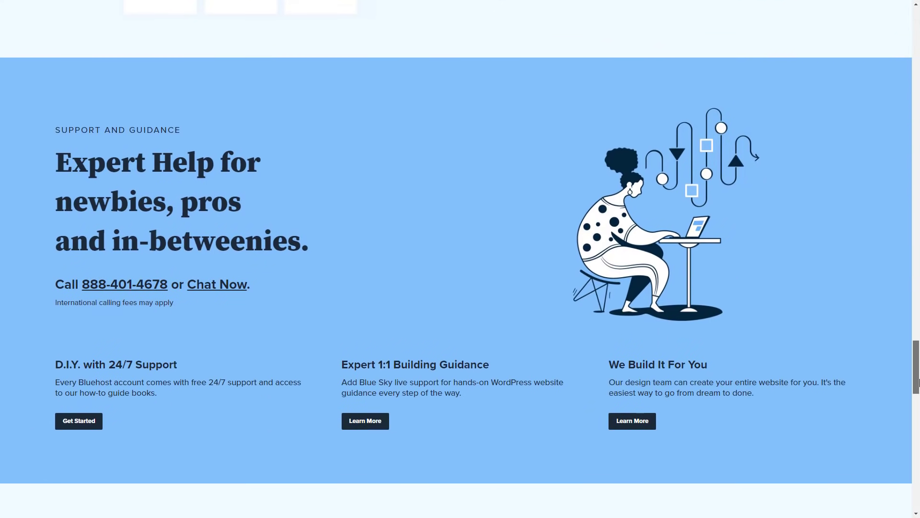
pyautogui.scroll(-3)
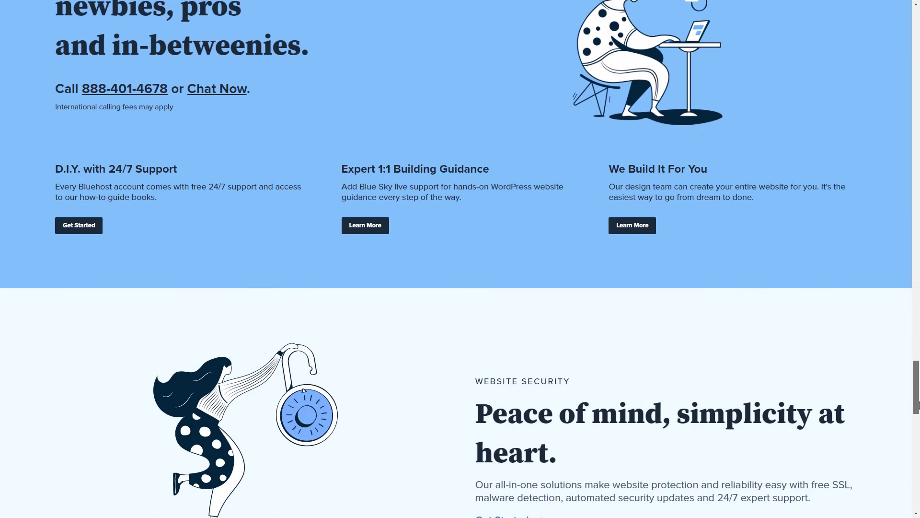
pyautogui.scroll(-3)
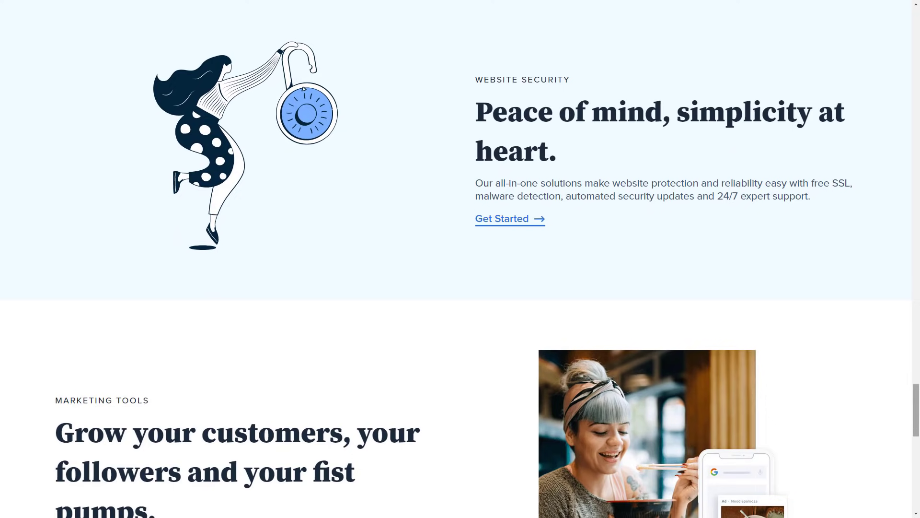
pyautogui.scroll(-3)
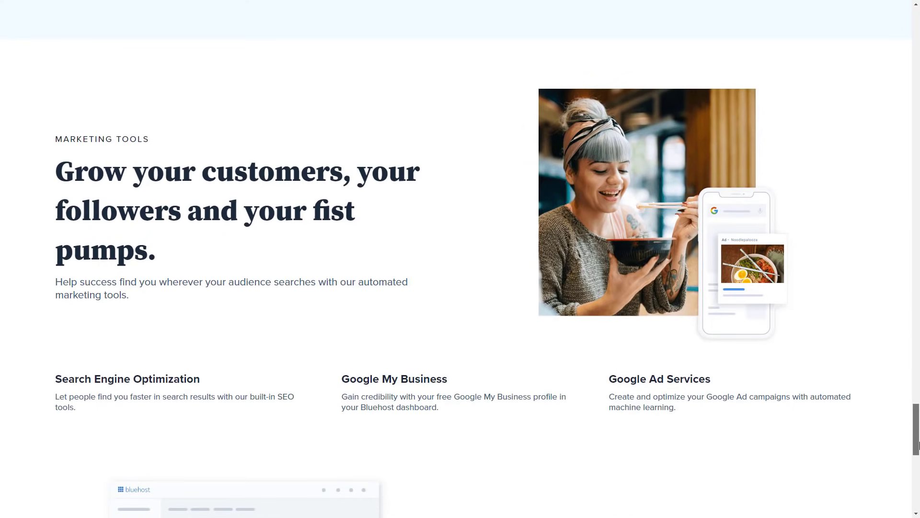
pyautogui.scroll(-3)
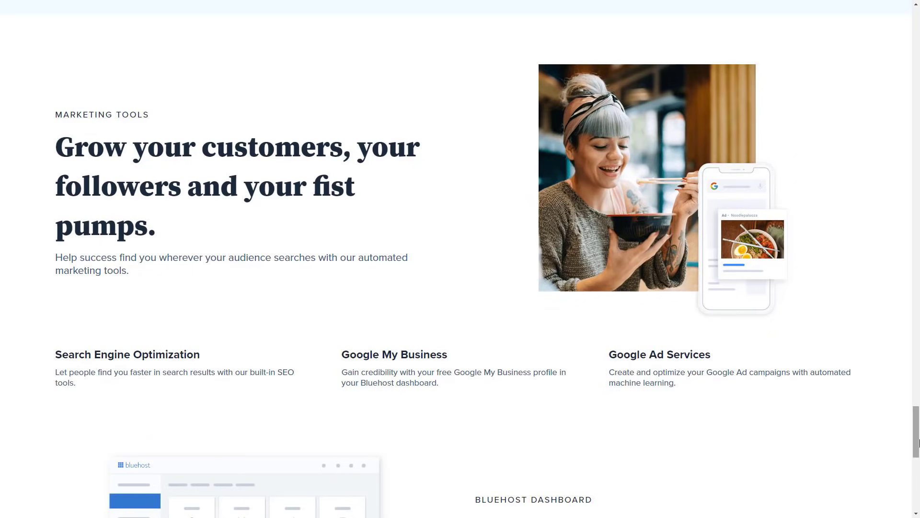
pyautogui.scroll(-3)
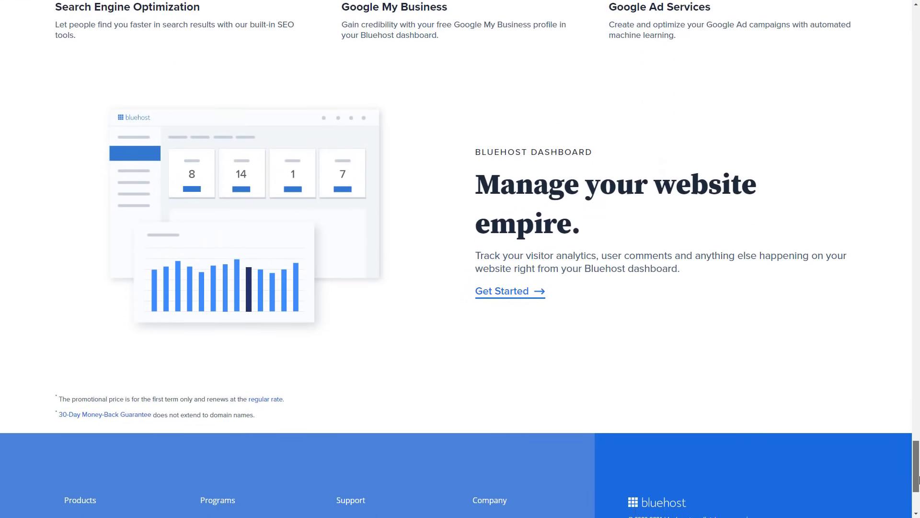
pyautogui.scroll(3)
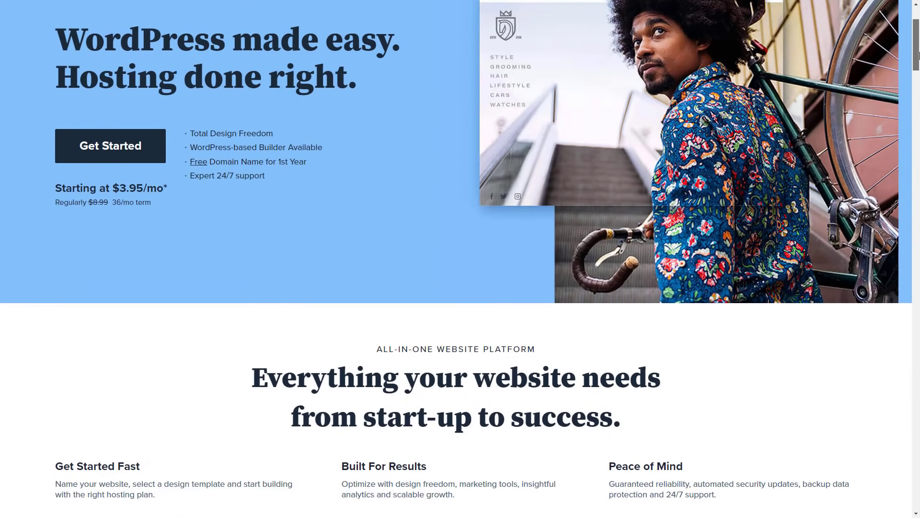
pyautogui.scroll(3)
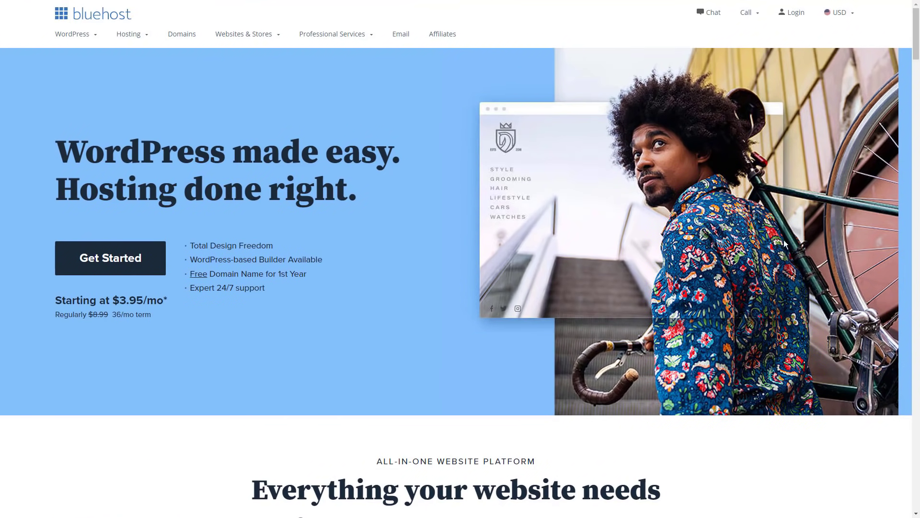
# - Choose WordPress Hosting from Bluehost's WordPress menu and scroll its page
pyautogui.click(128, 34)
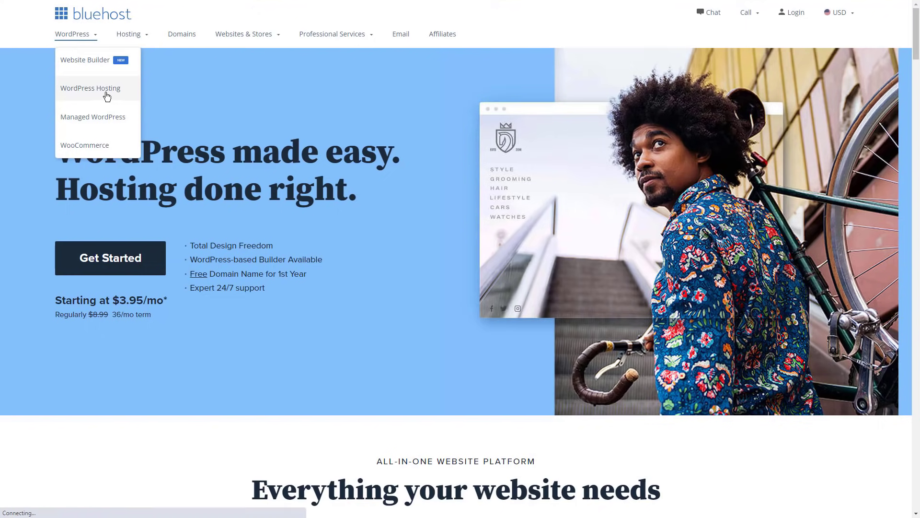
pyautogui.click(90, 88)
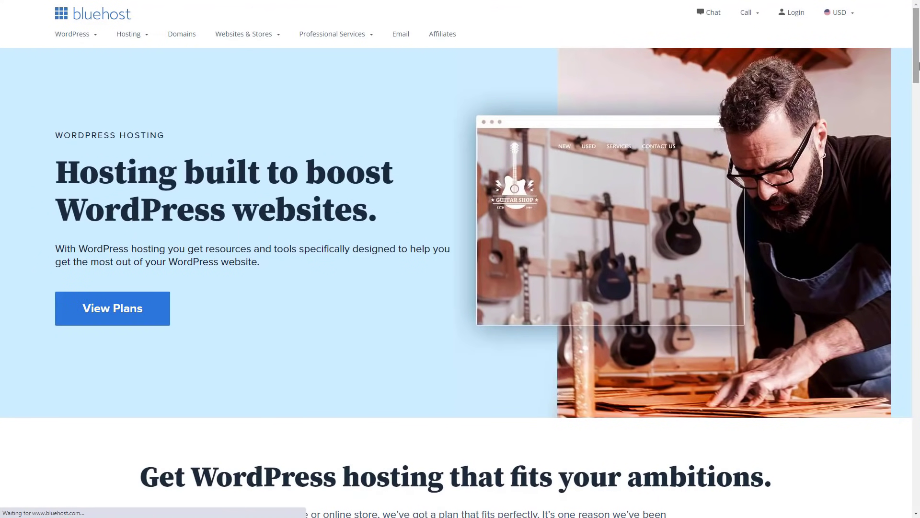
pyautogui.scroll(-3)
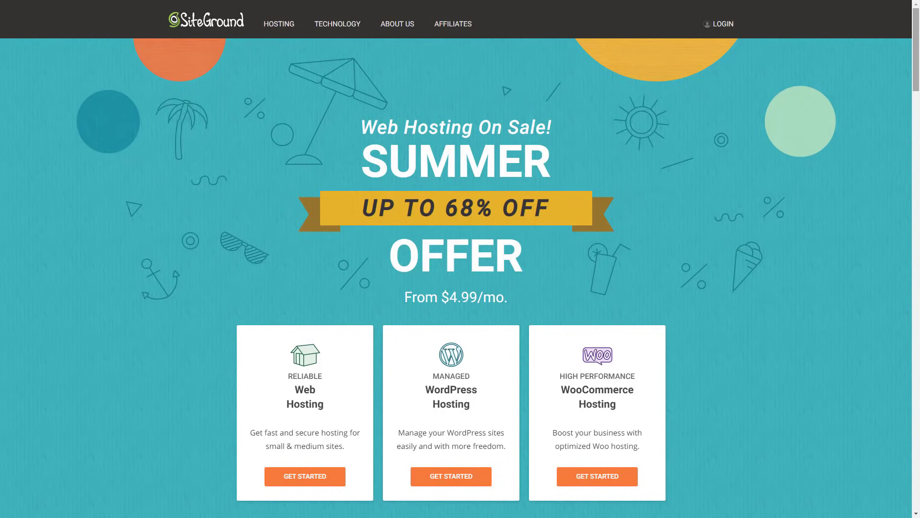
pyautogui.scroll(-3)
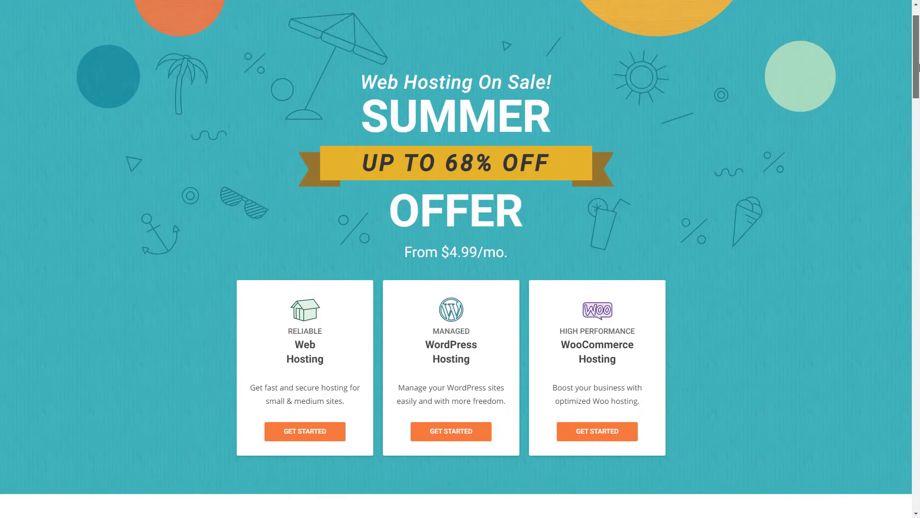
pyautogui.scroll(-3)
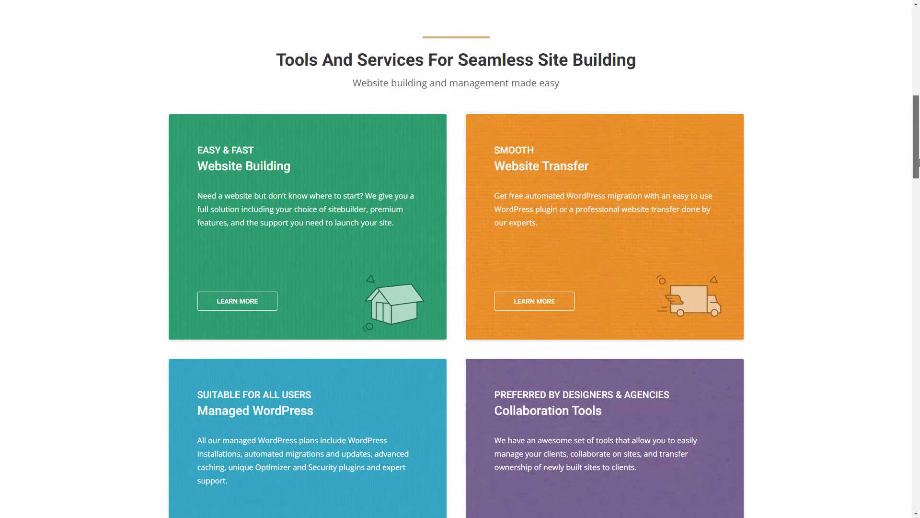
pyautogui.scroll(-3)
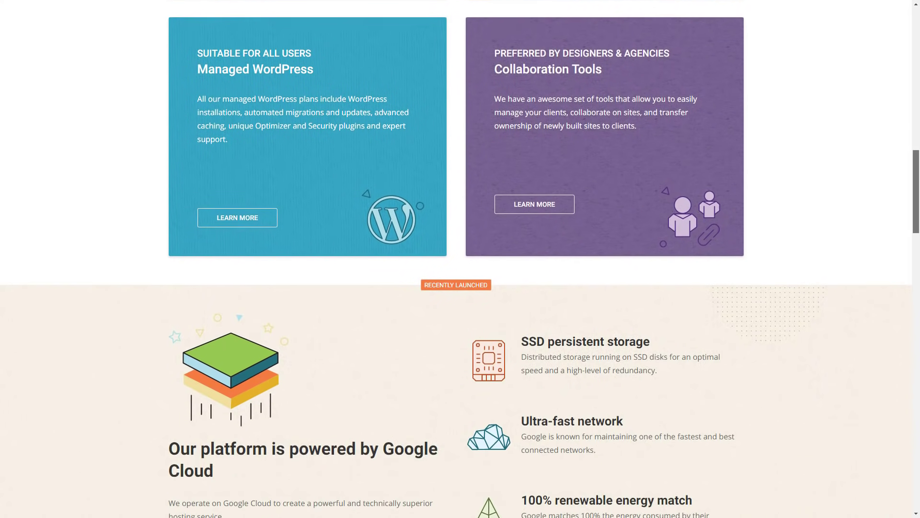
pyautogui.scroll(-3)
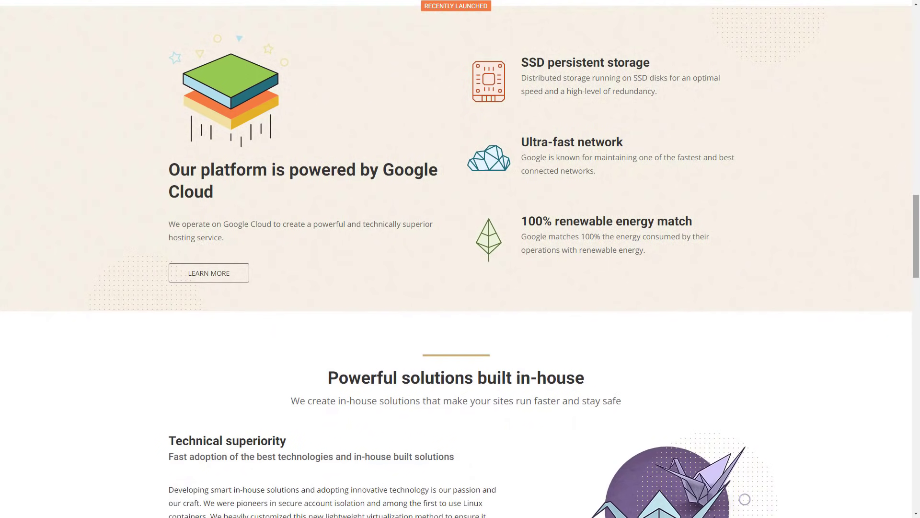
pyautogui.scroll(-3)
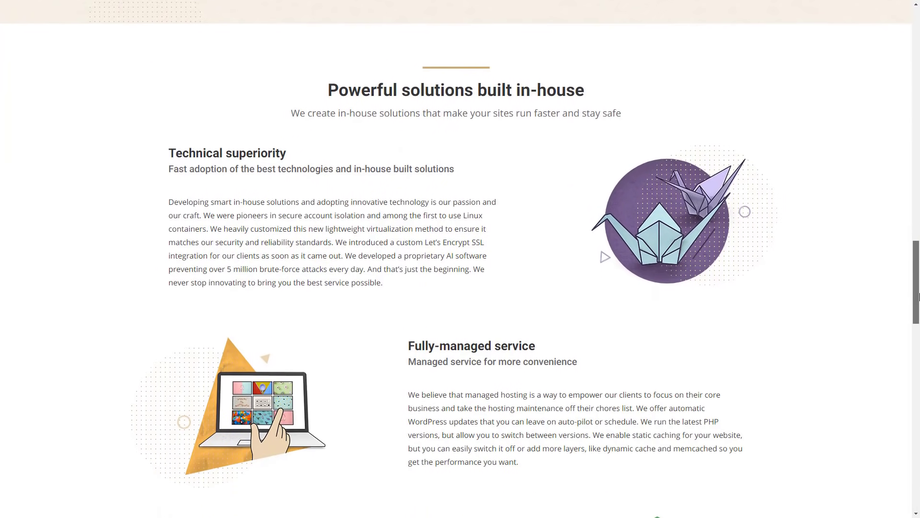
pyautogui.scroll(-3)
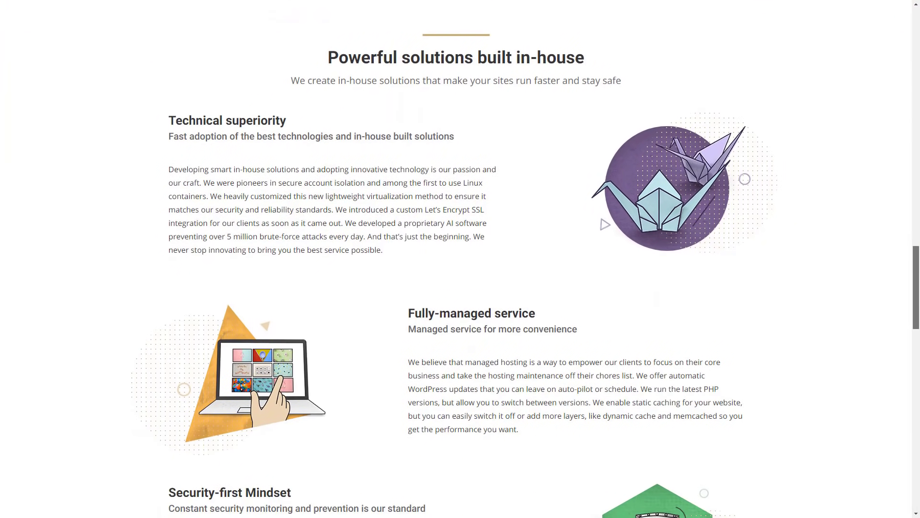
pyautogui.scroll(-3)
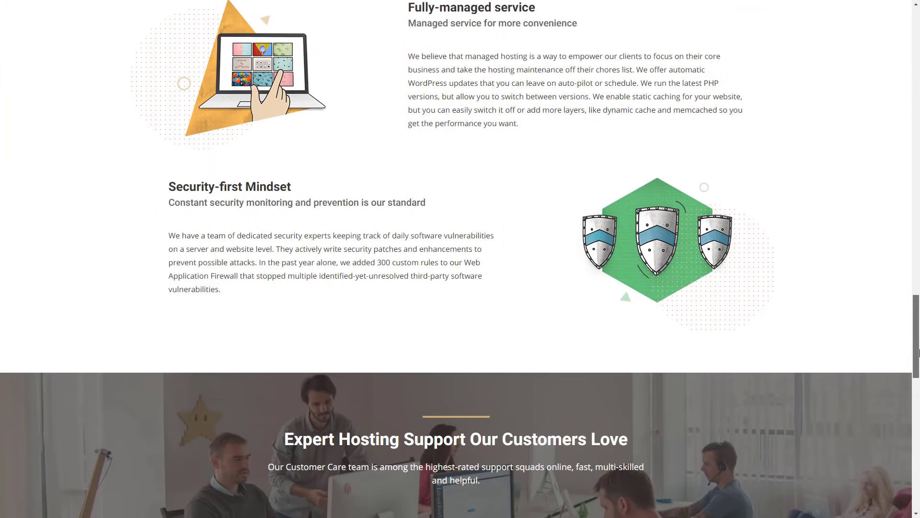
pyautogui.scroll(-3)
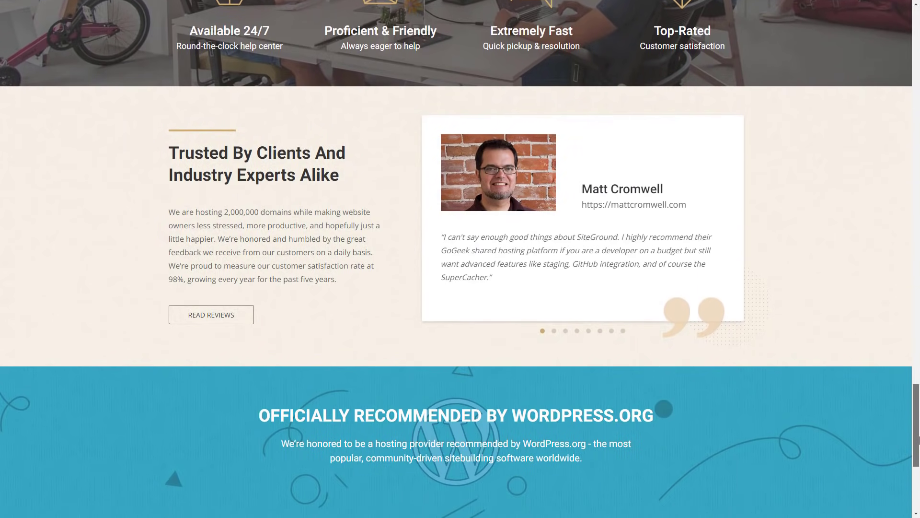
pyautogui.scroll(3)
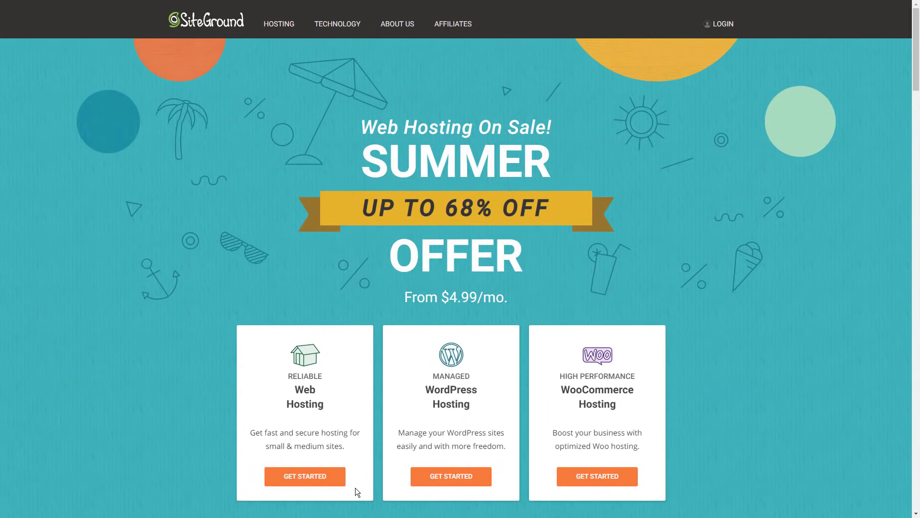
pyautogui.moveTo(279, 23)
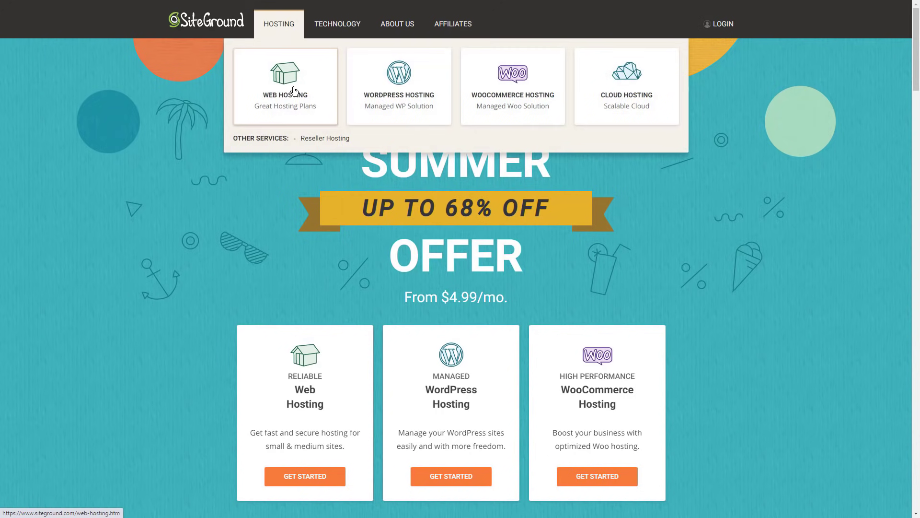
# - Go to SiteGround's Web Hosting page, dismiss the popup, and scroll the StartUp, GrowBig and GoGeek plans
pyautogui.click(286, 86)
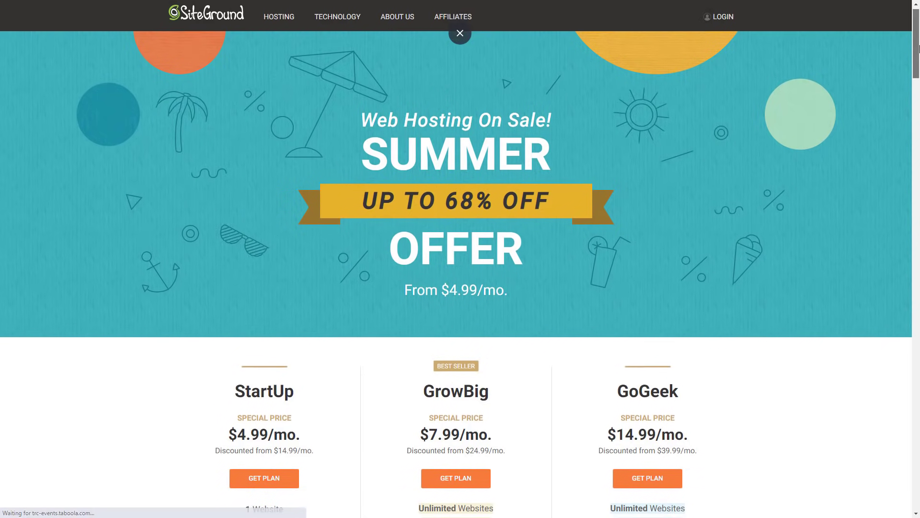
pyautogui.scroll(-3)
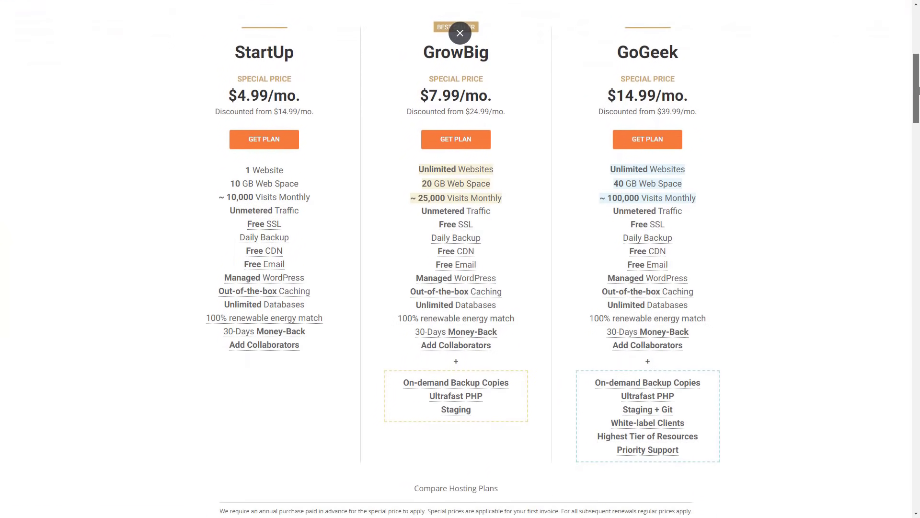
pyautogui.click(459, 33)
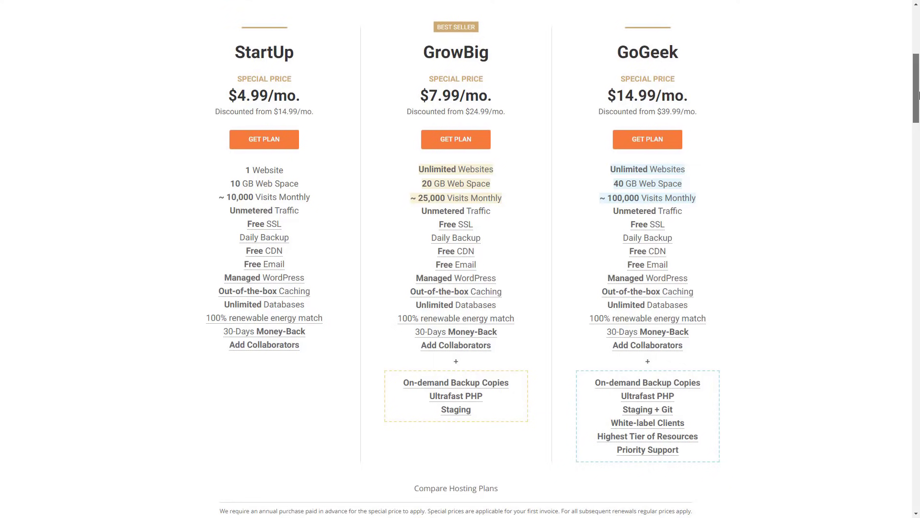
pyautogui.scroll(-3)
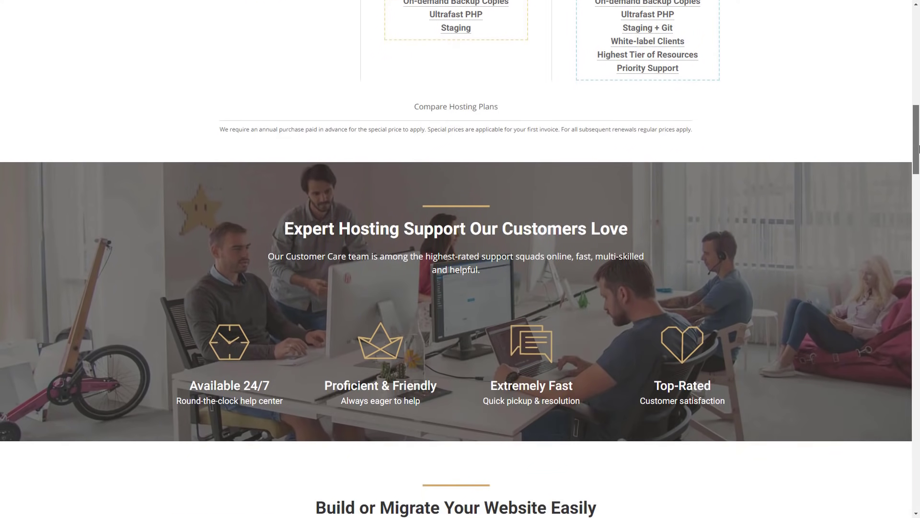
pyautogui.scroll(-3)
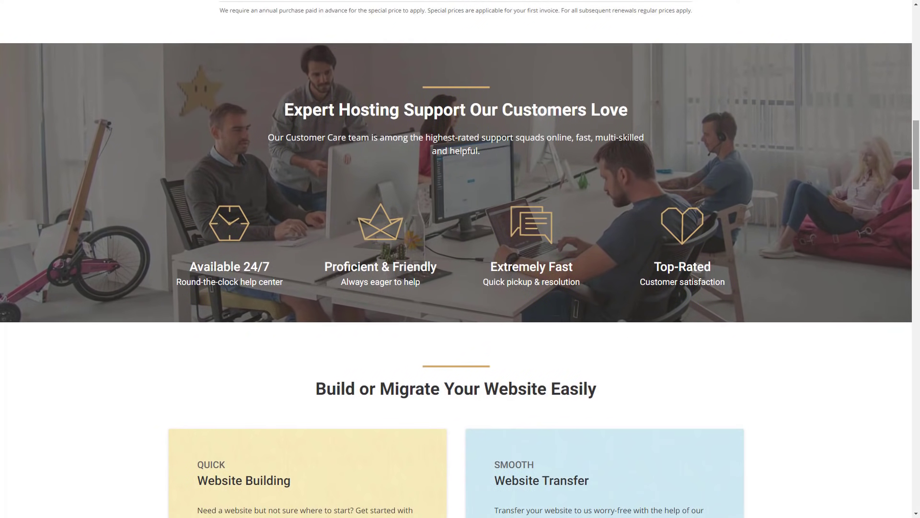